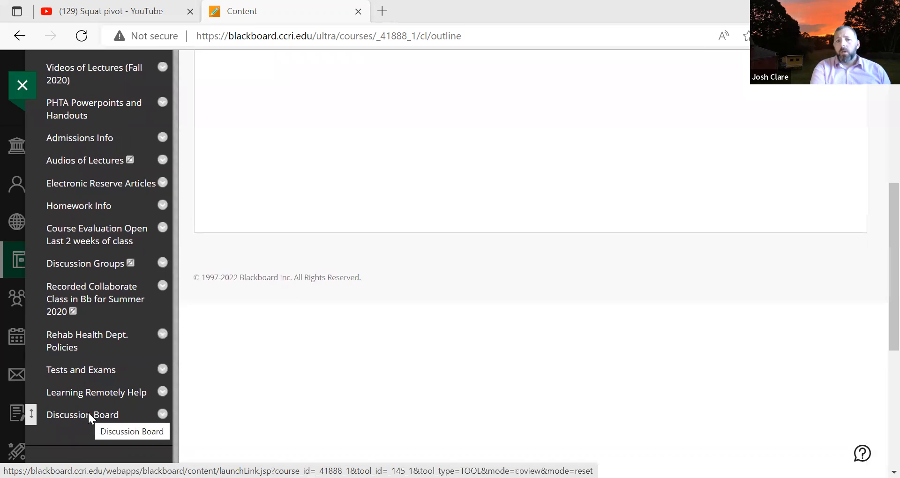
Go to the course Discussion Board and enter the Bonus Assignment forum.
left_click(82, 414)
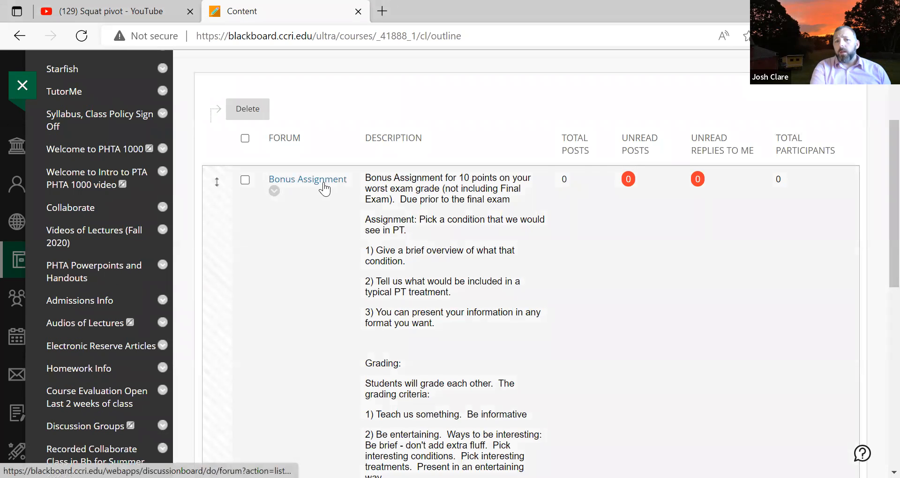
left_click(307, 178)
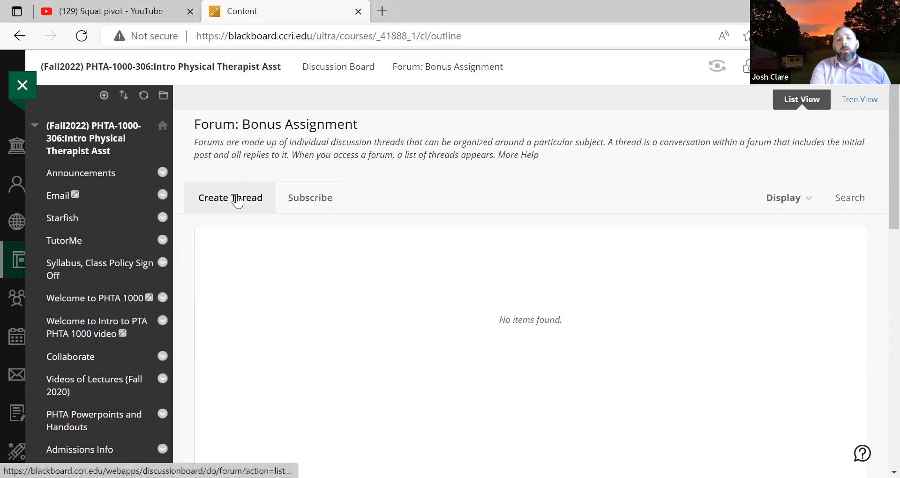
Begin a new thread with its subject filled in and reveal the message editor's add-content tools.
left_click(230, 198)
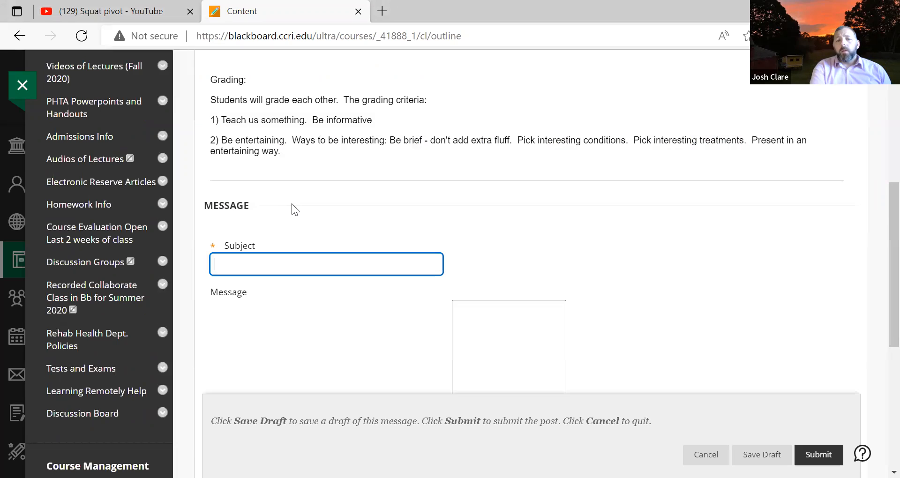
left_click(326, 263)
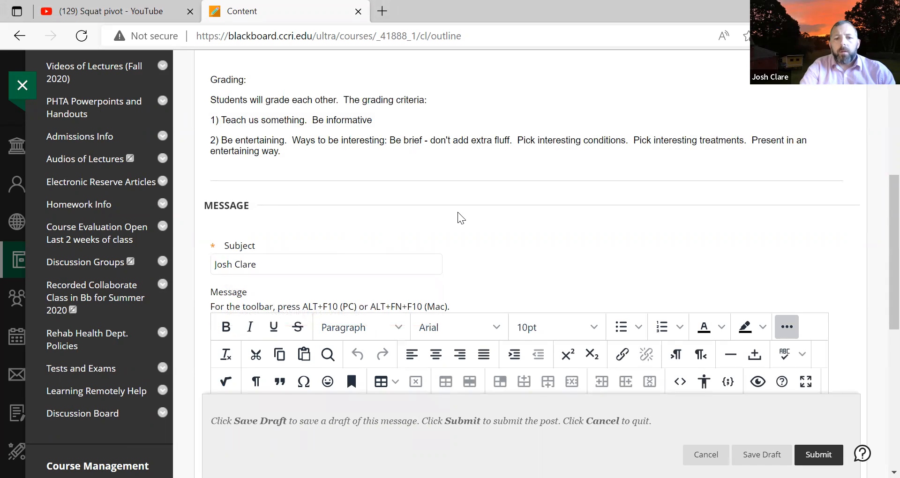
scroll("down", 3)
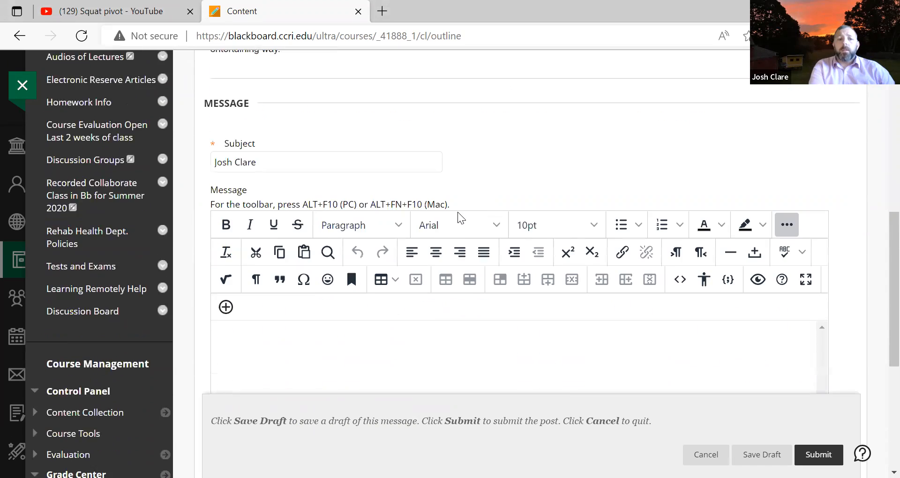
scroll("down", 3)
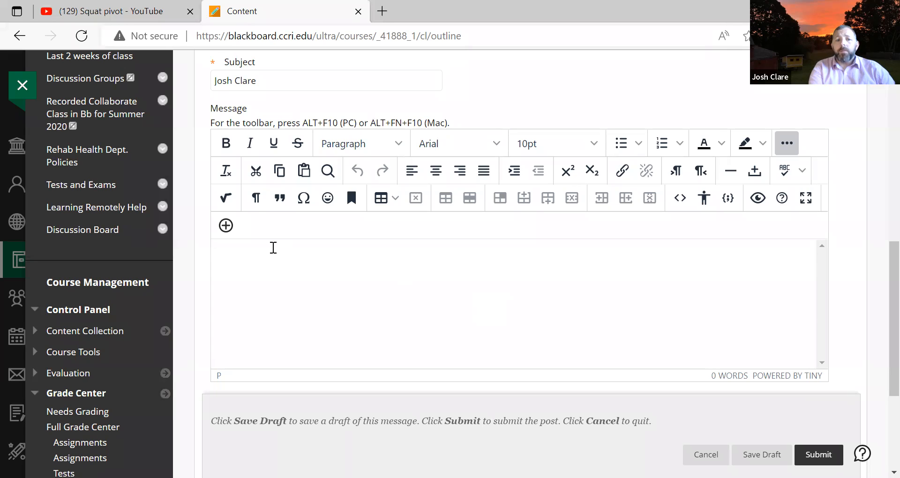
mouse_move(226, 225)
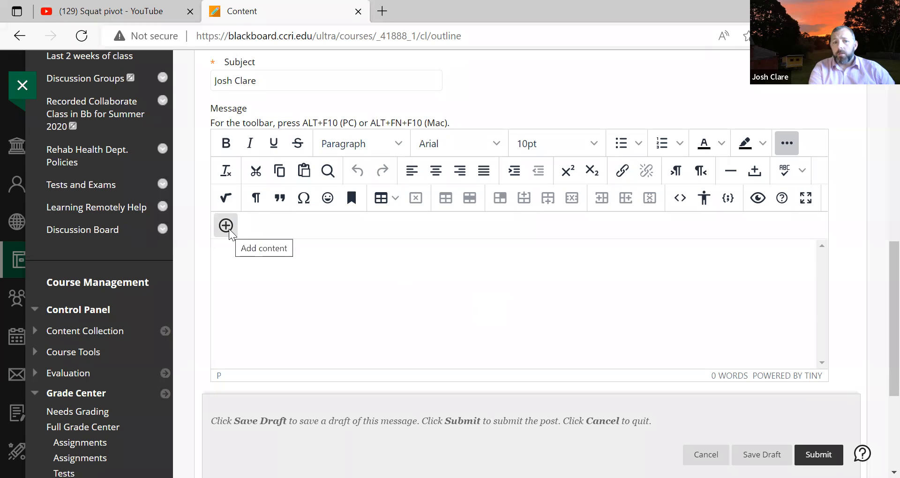
left_click(224, 225)
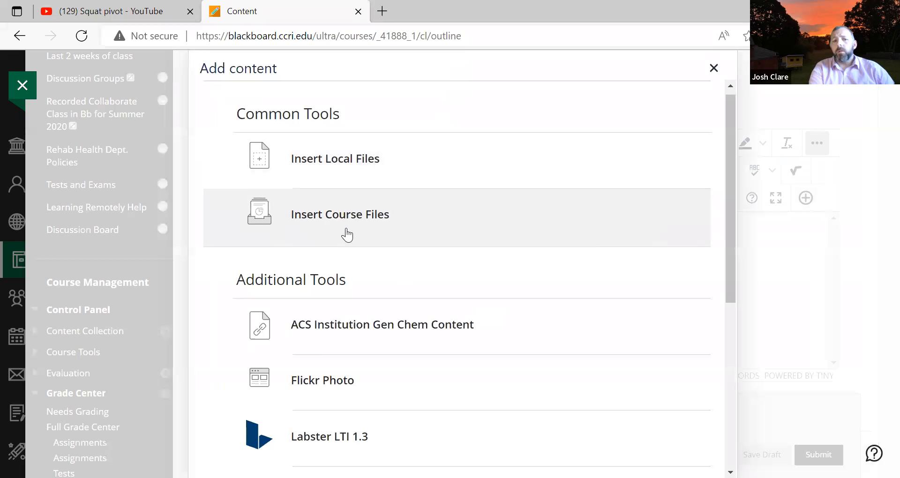
Choose Insert Course Files to browse the course content collection for the message.
scroll("down", 3)
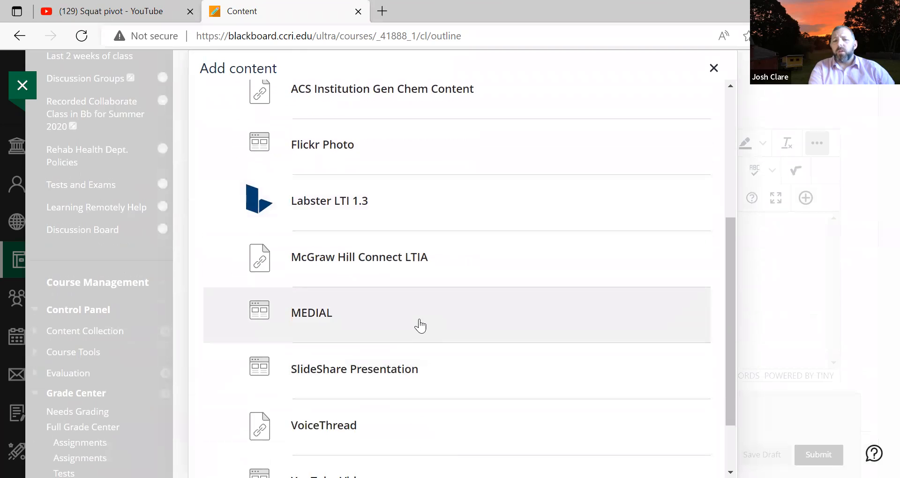
scroll("down", 3)
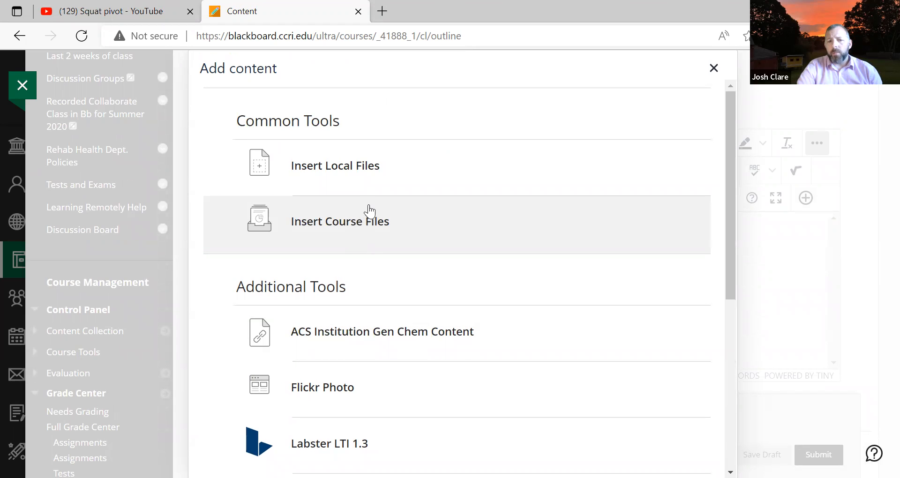
mouse_move(361, 213)
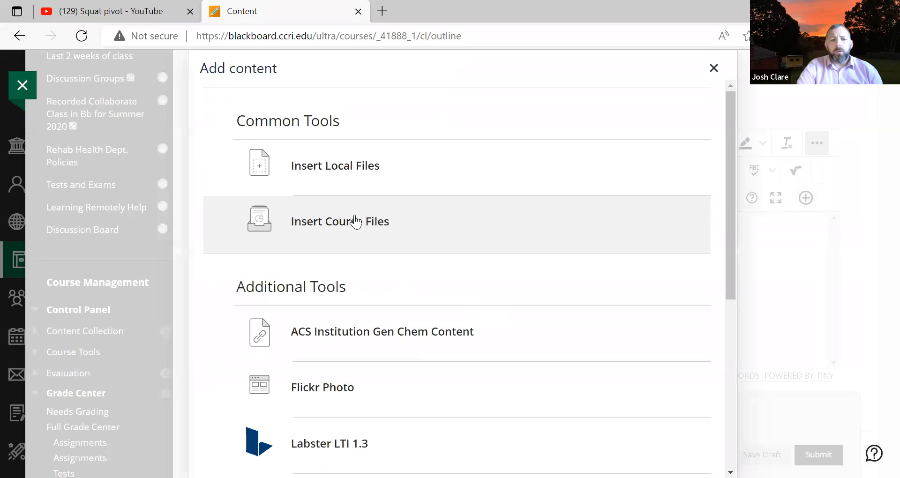
left_click(339, 221)
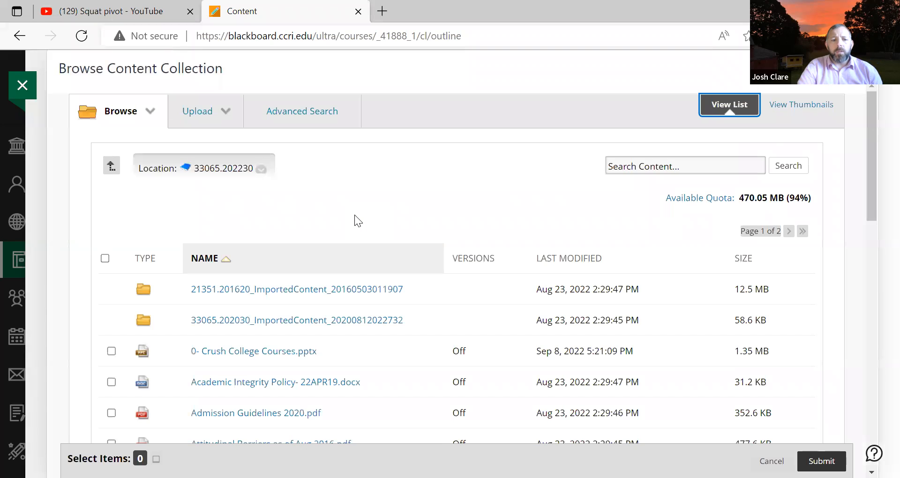
mouse_move(335, 228)
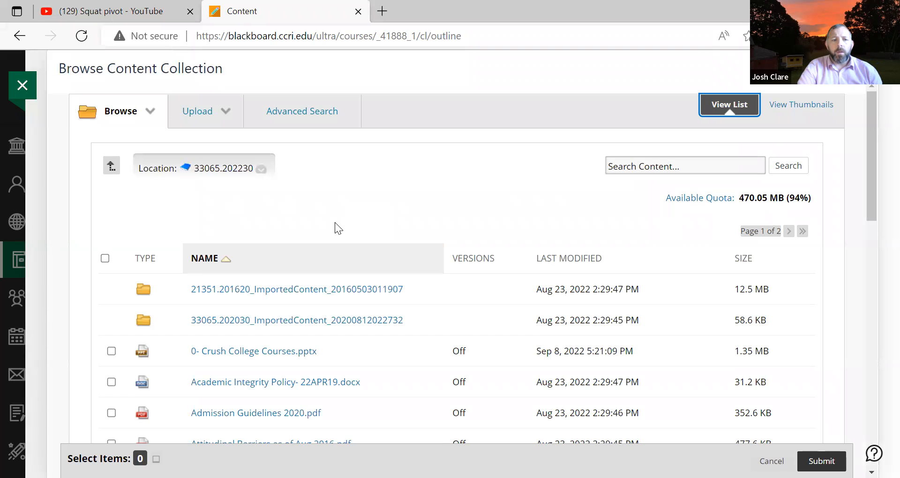
Start an Upload Files form and browse local files for the Bed Mobility PowerPoint.
scroll("down", 3)
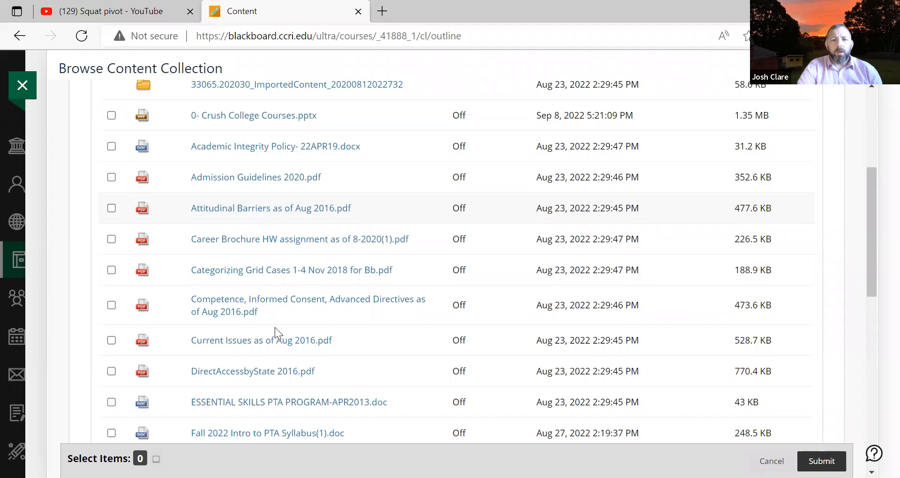
left_click(206, 111)
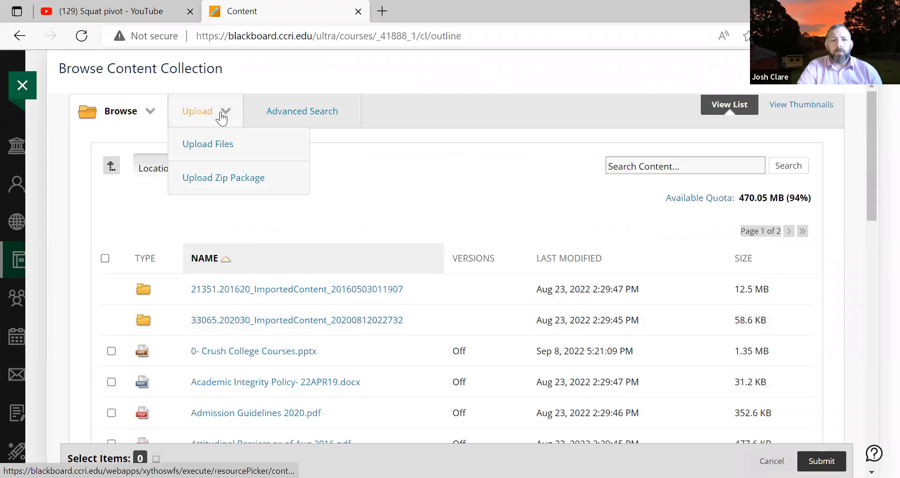
left_click(207, 143)
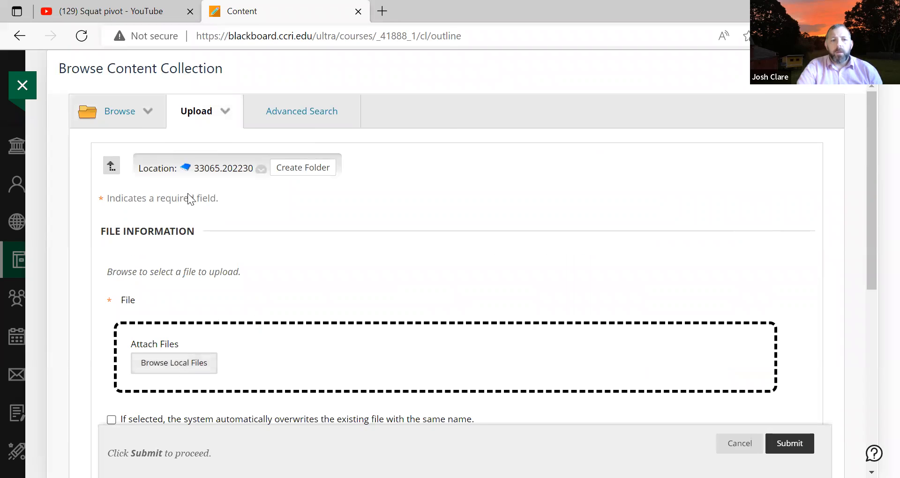
left_click(174, 363)
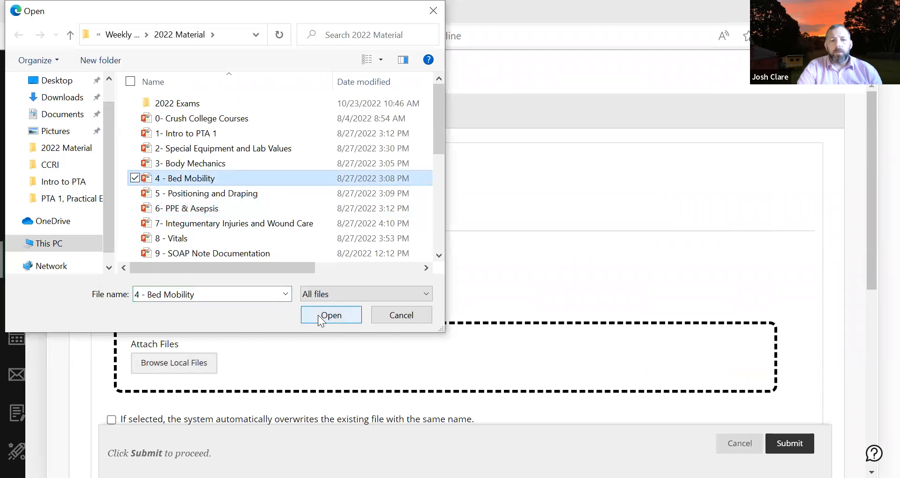
Upload the Bed Mobility PowerPoint, attach it to the message and accept the secure-copy warning.
left_click(331, 315)
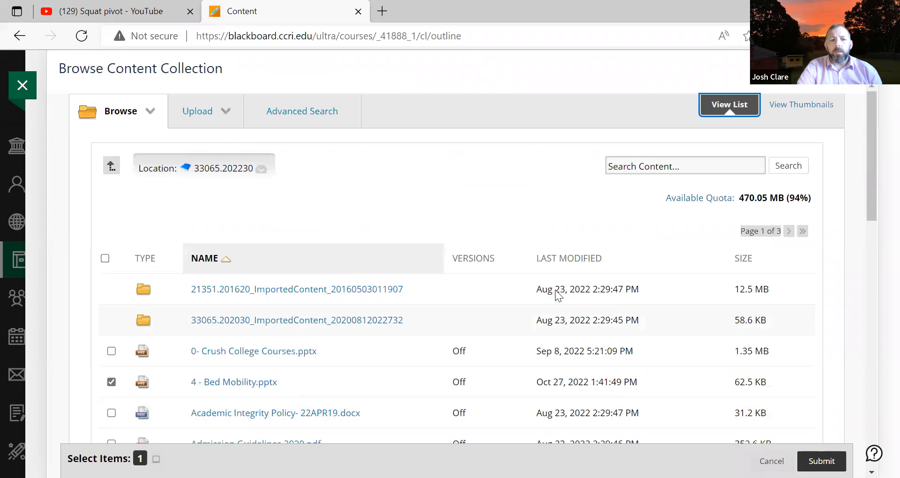
left_click(821, 461)
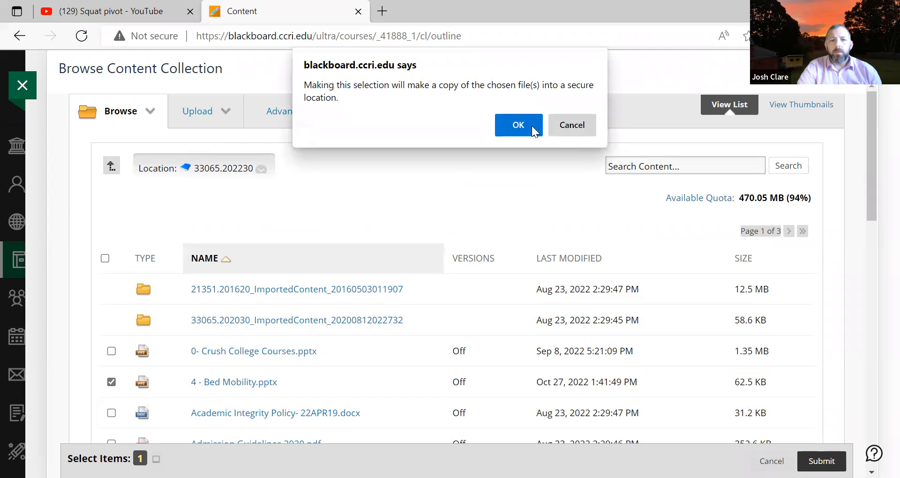
left_click(517, 125)
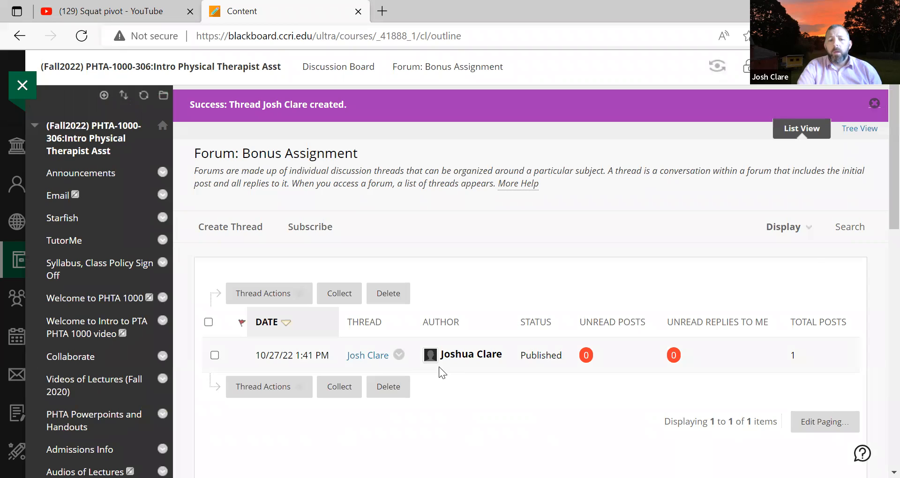
Preview a reply to the Bed Mobility post, then go back to the Bonus Assignment forum.
left_click(263, 347)
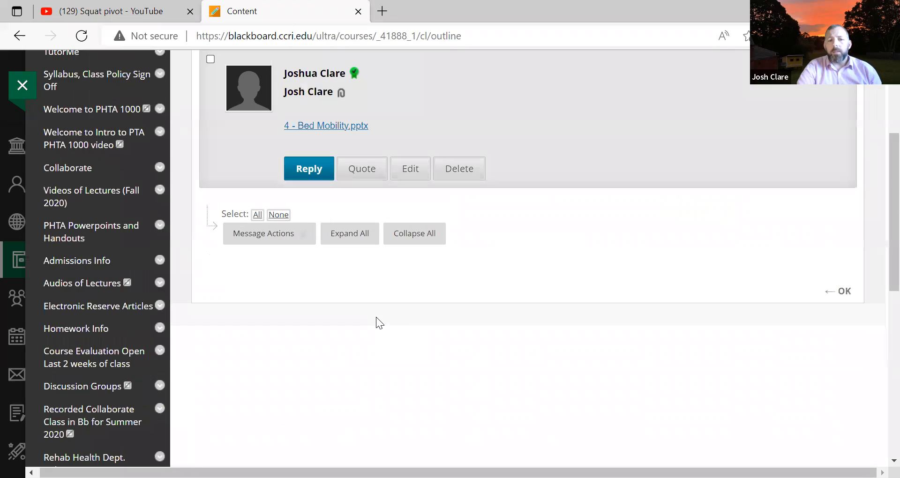
left_click(309, 168)
type("10")
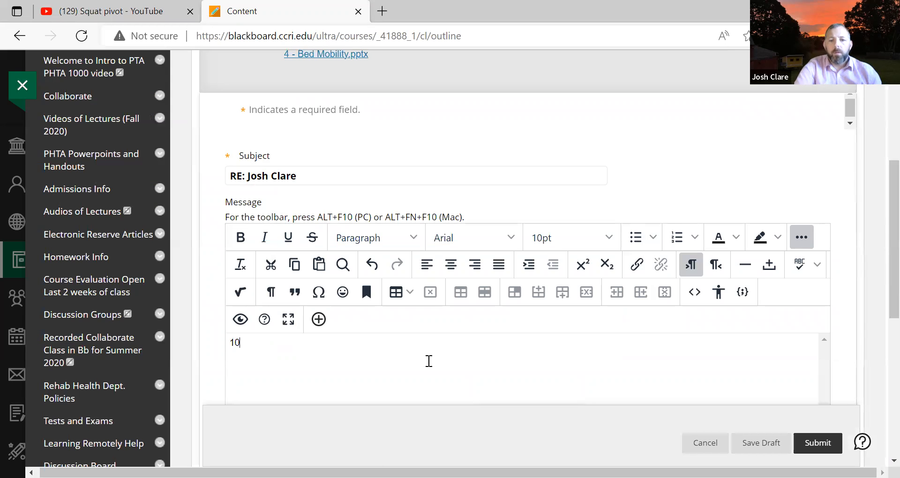
left_click(817, 443)
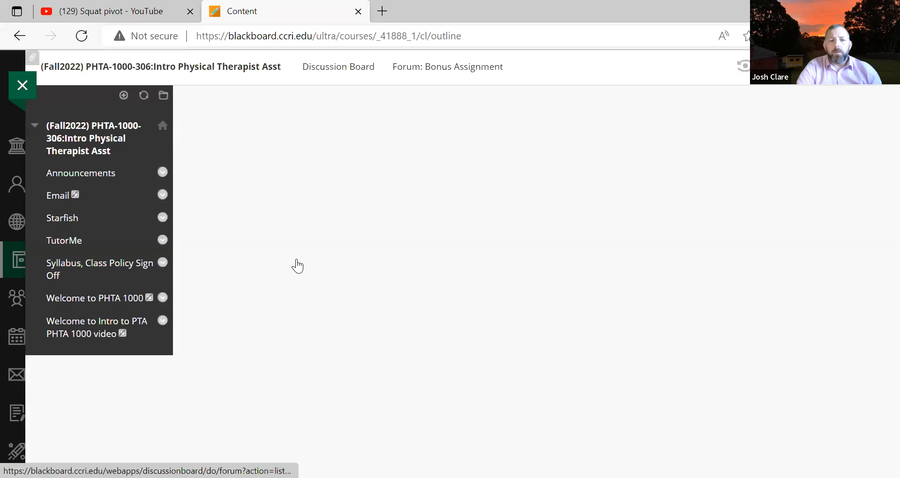
Start a second thread with subject 'JC Video D' and bring up the YouTube mashup search.
left_click(447, 65)
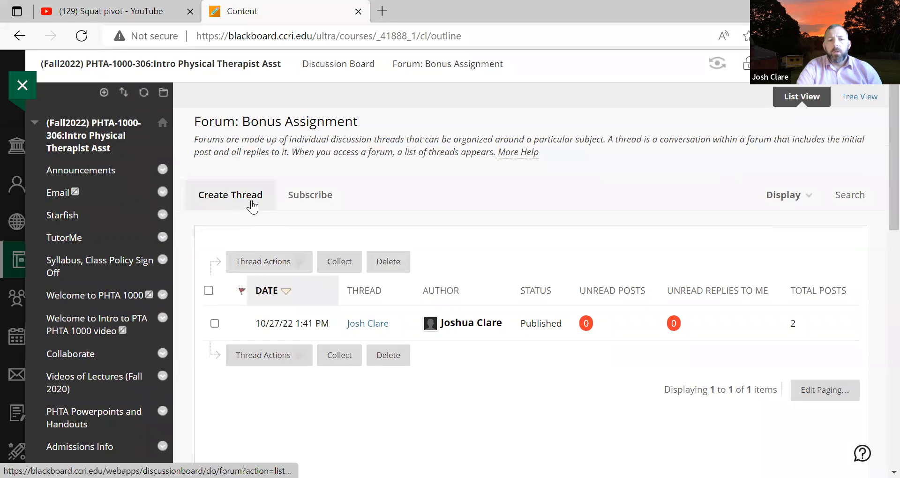
left_click(230, 195)
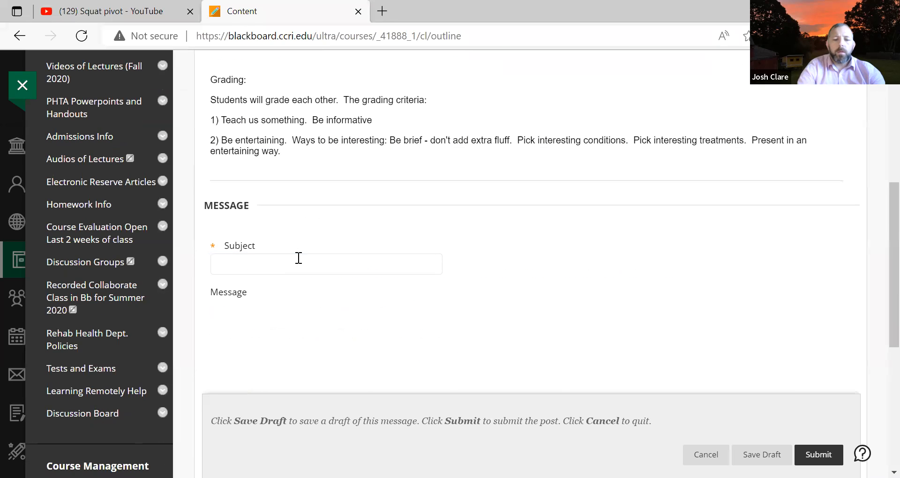
type("JC Video D")
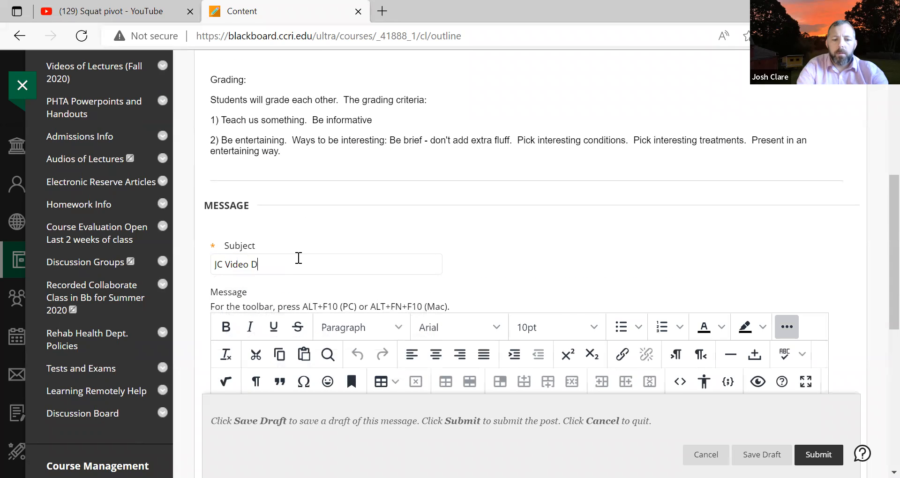
scroll("down", 3)
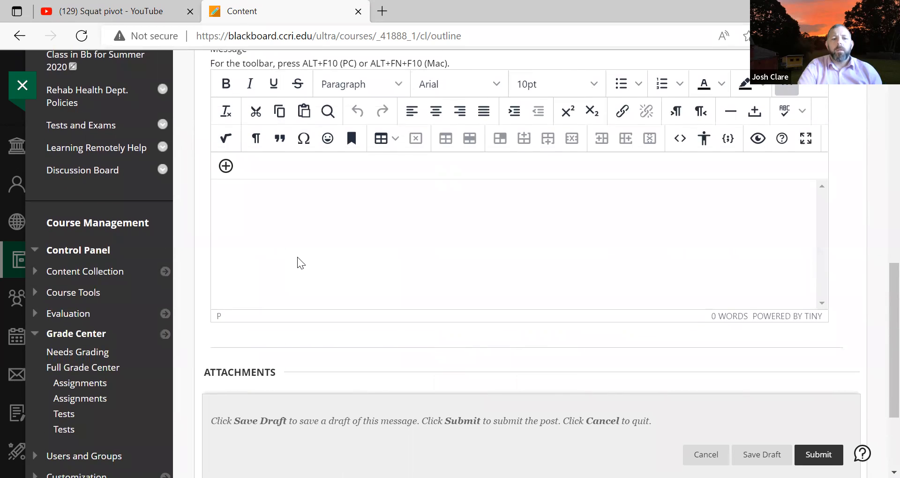
left_click(226, 166)
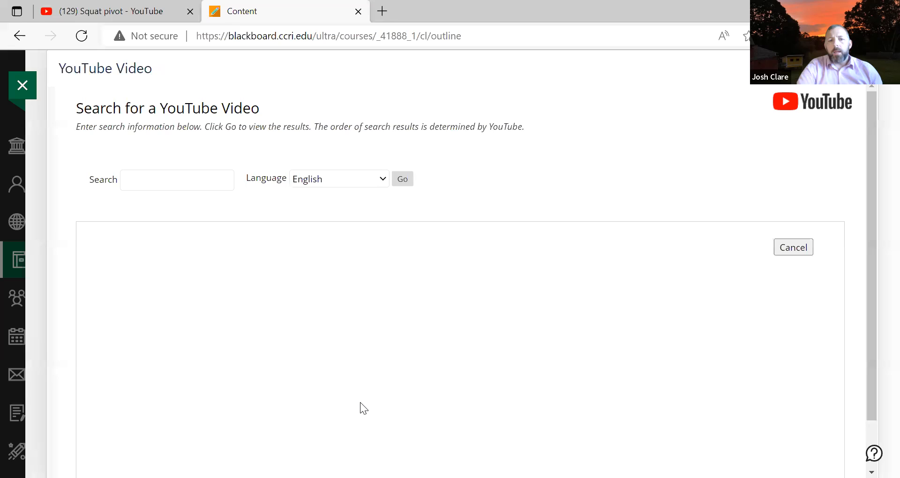
Copy the Squat pivot video's URL from its YouTube tab and search YouTube for it.
left_click(177, 180)
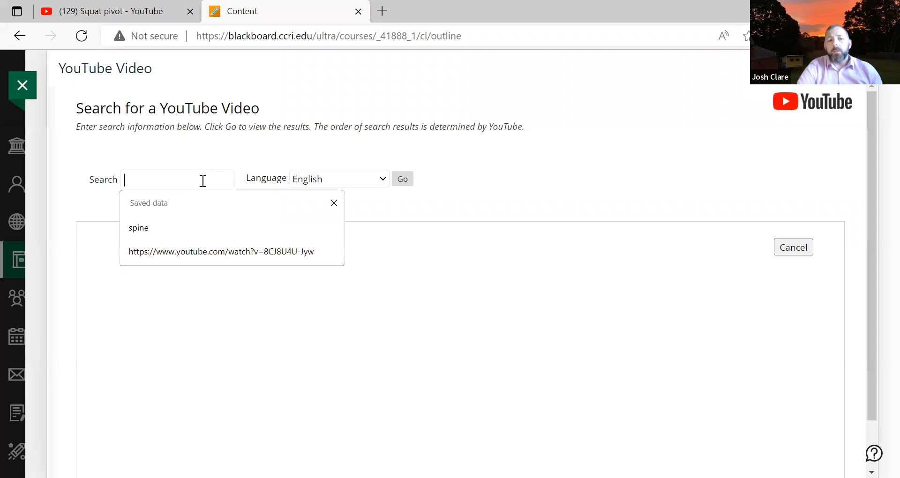
left_click(177, 179)
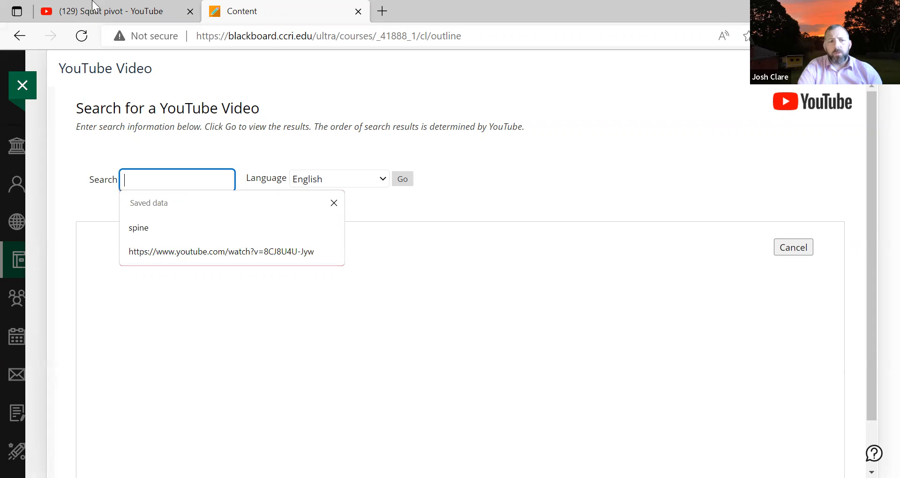
left_click(109, 12)
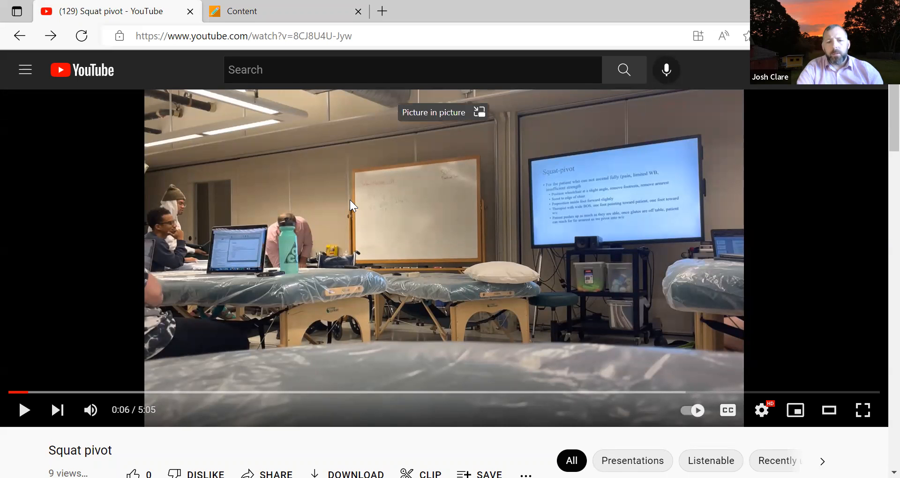
left_click(244, 36)
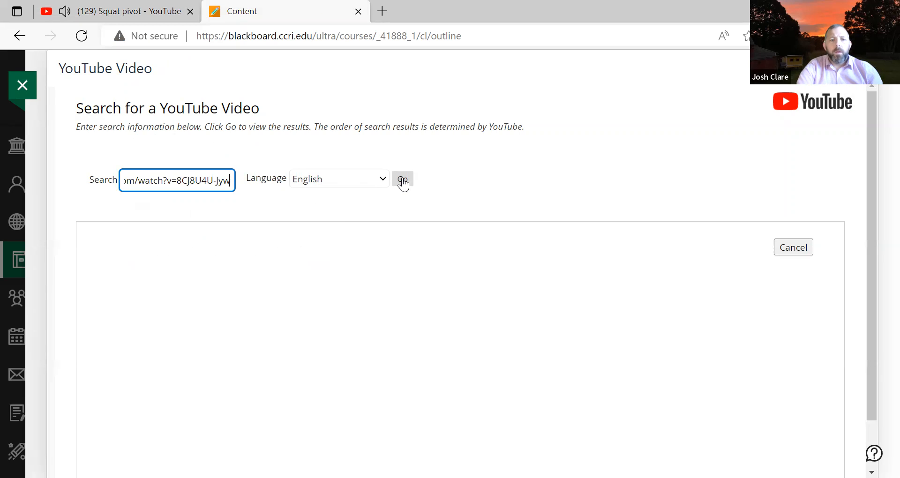
left_click(402, 179)
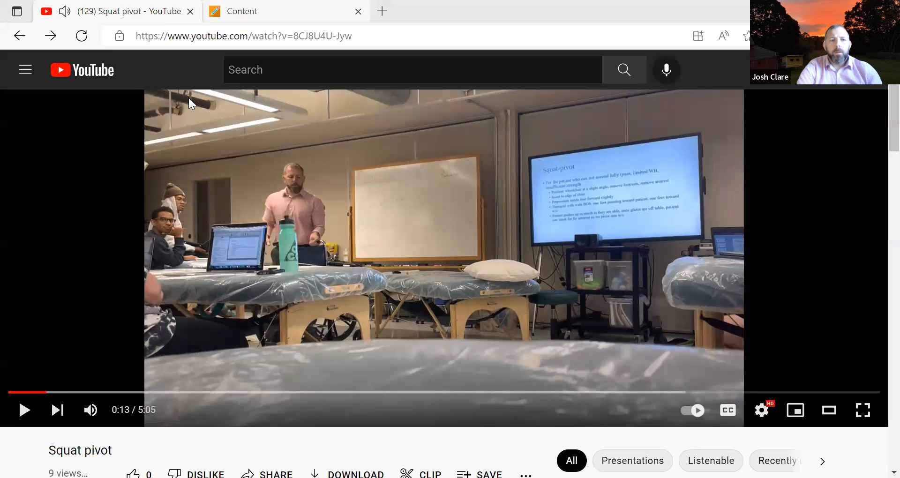
left_click(241, 12)
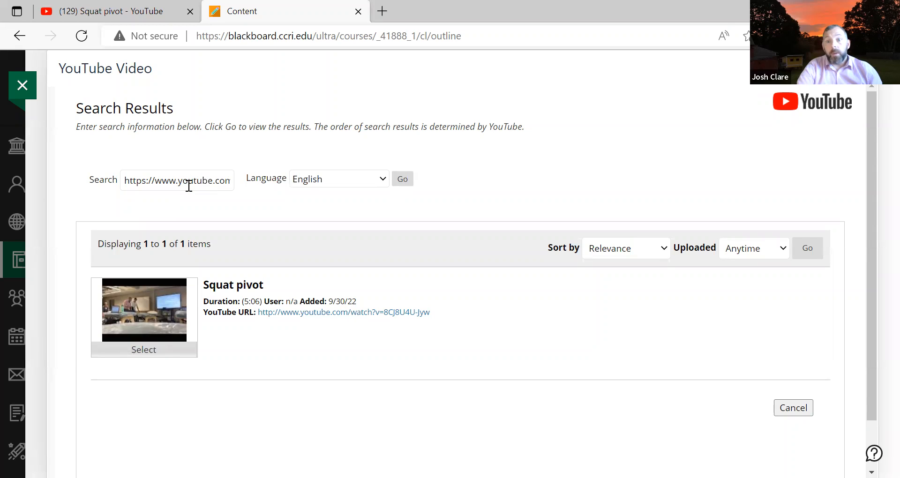
Select the Squat pivot result and submit it to embed the video in the post.
left_click(177, 180)
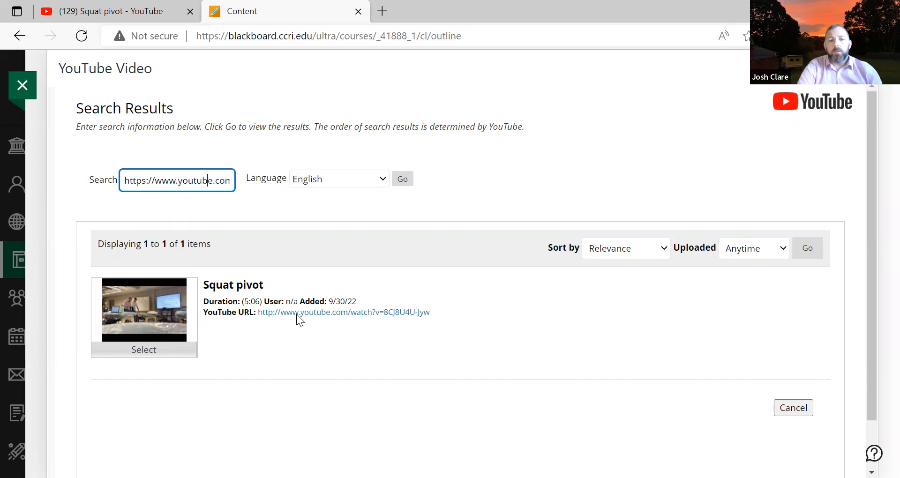
left_click(143, 350)
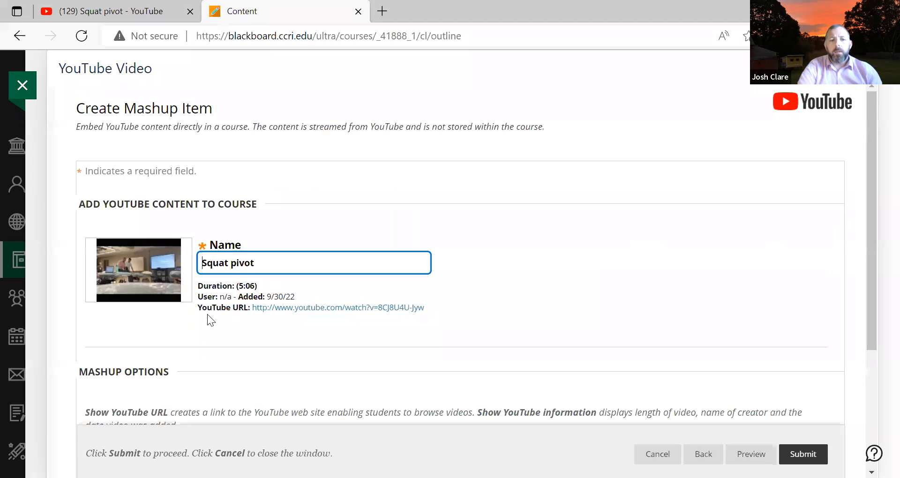
scroll("down", 3)
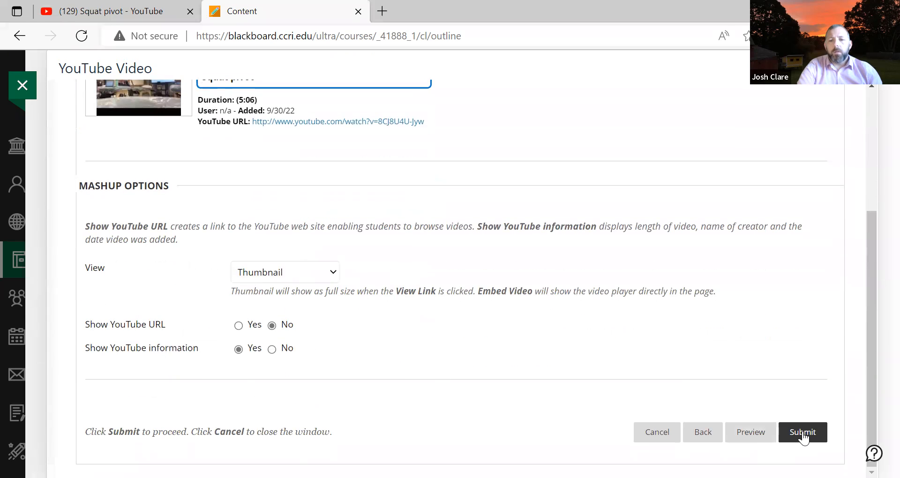
left_click(803, 431)
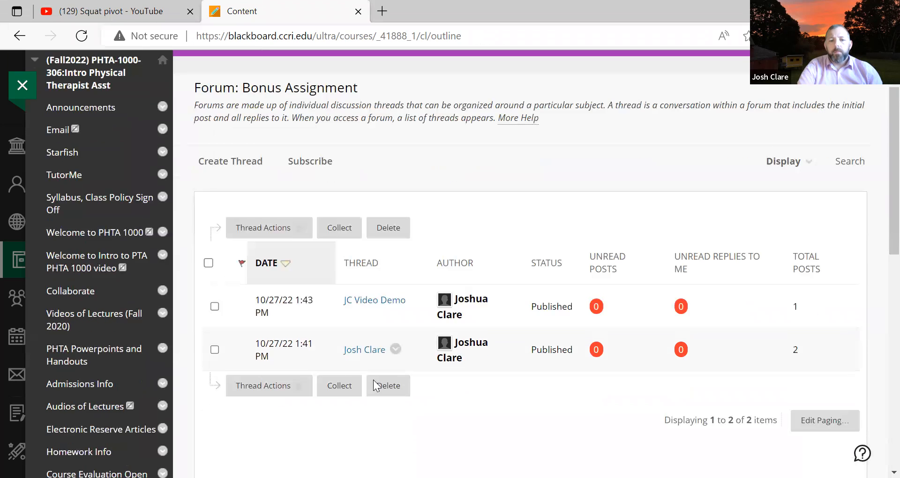
Open the JC Video Demo thread and watch its embedded Squat pivot video.
left_click(374, 299)
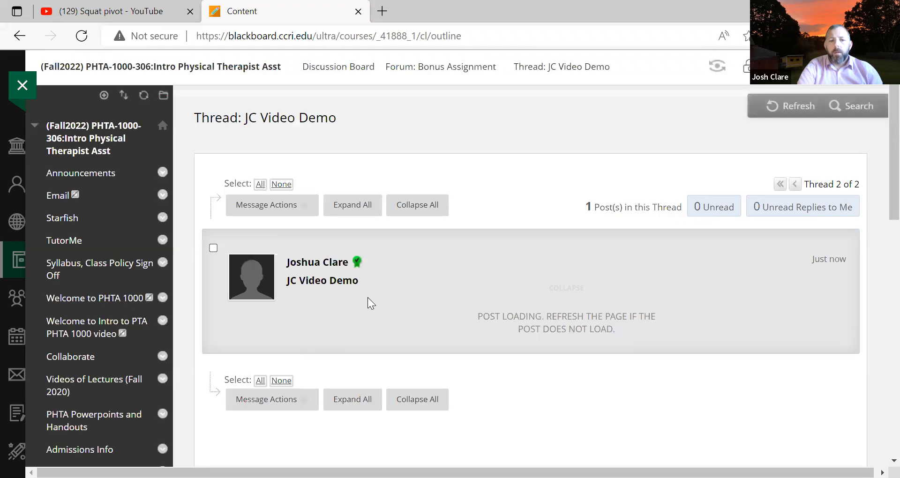
scroll("down", 3)
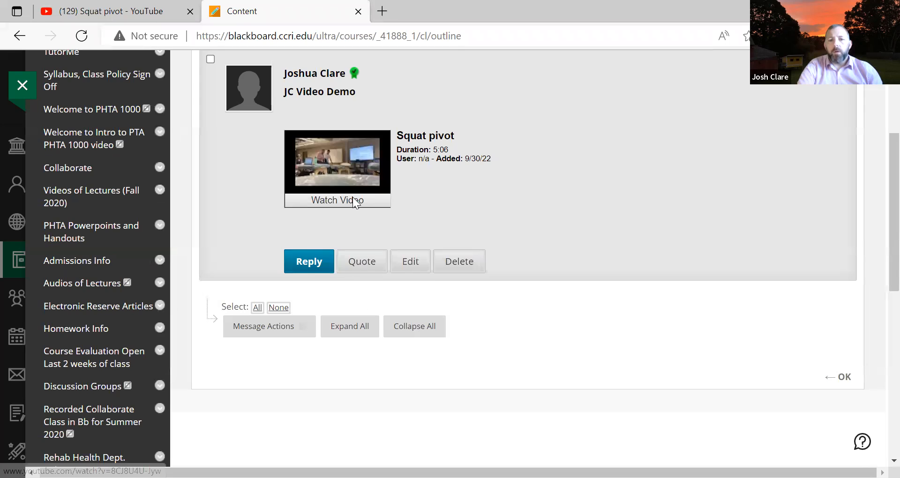
left_click(337, 201)
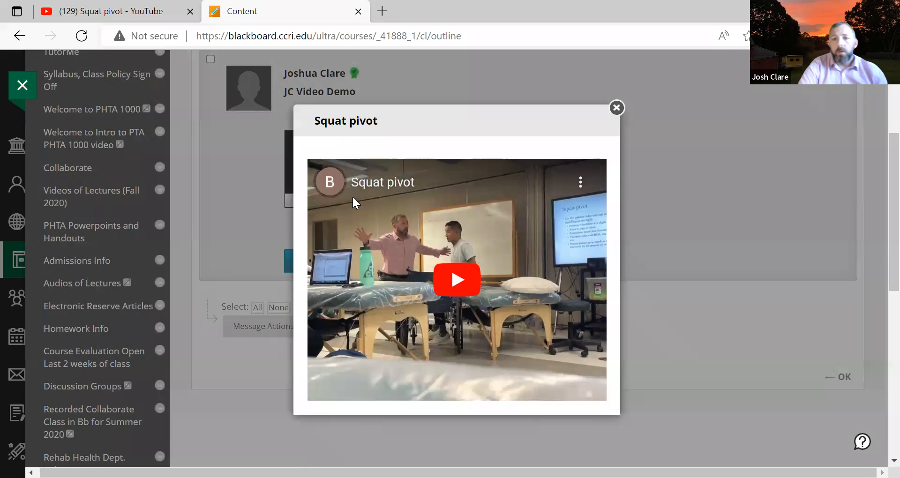